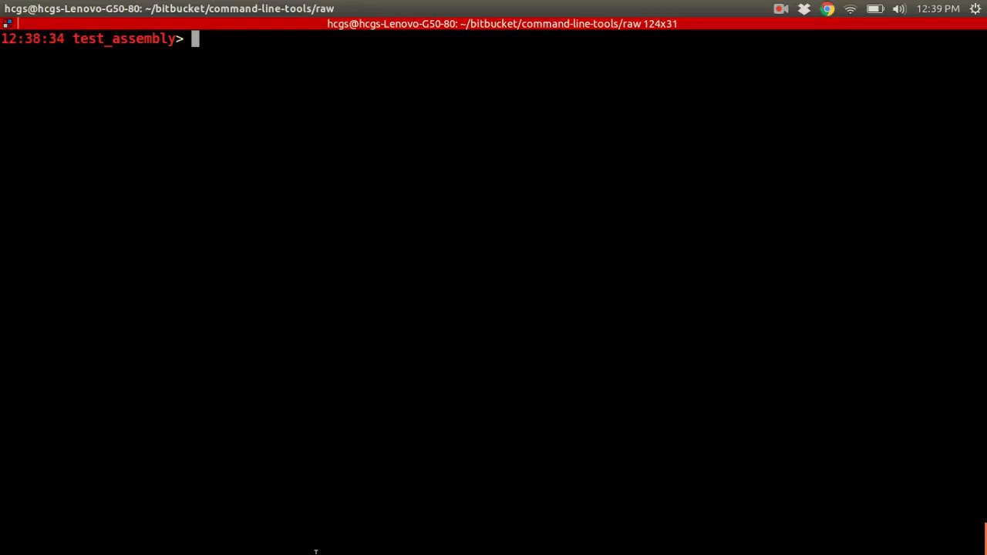
List the test_assembly folder's contents and highlight the contigs.fasta file name.
text(ls)
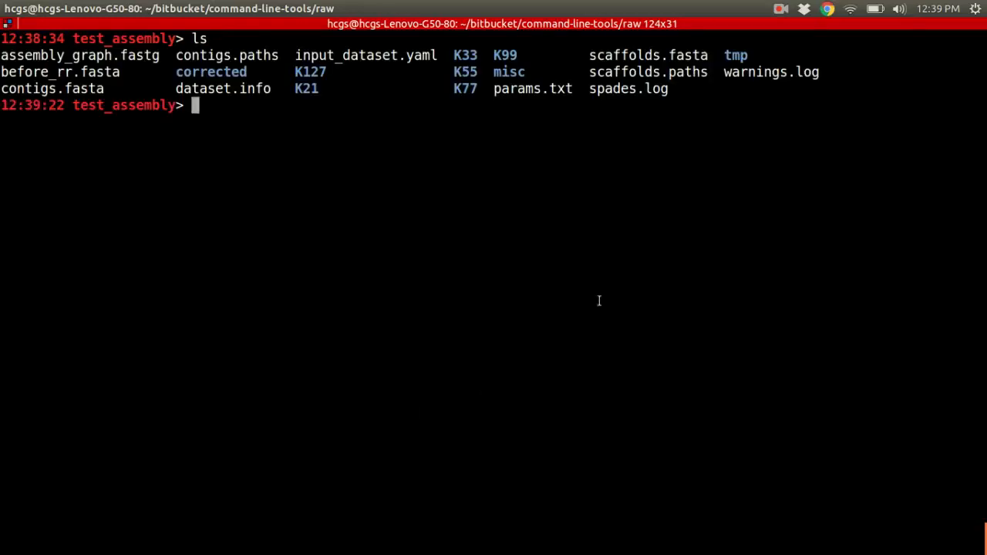
mouse_move(27, 80)
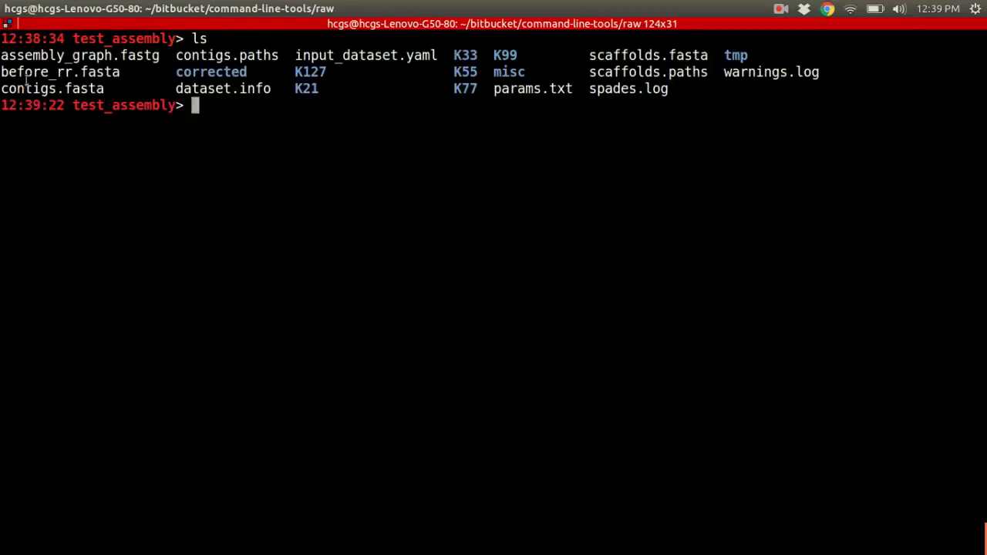
double_click(52, 89)
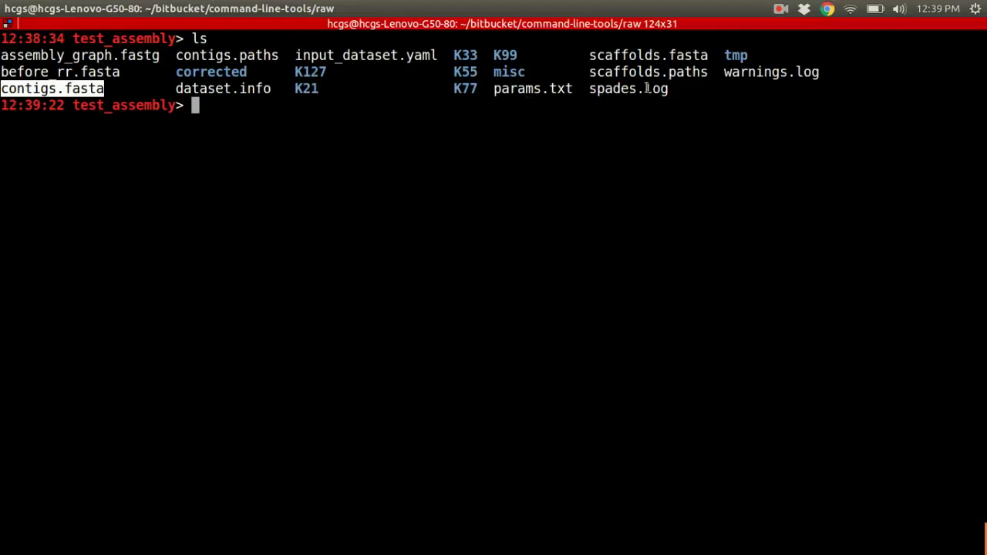
mouse_move(263, 121)
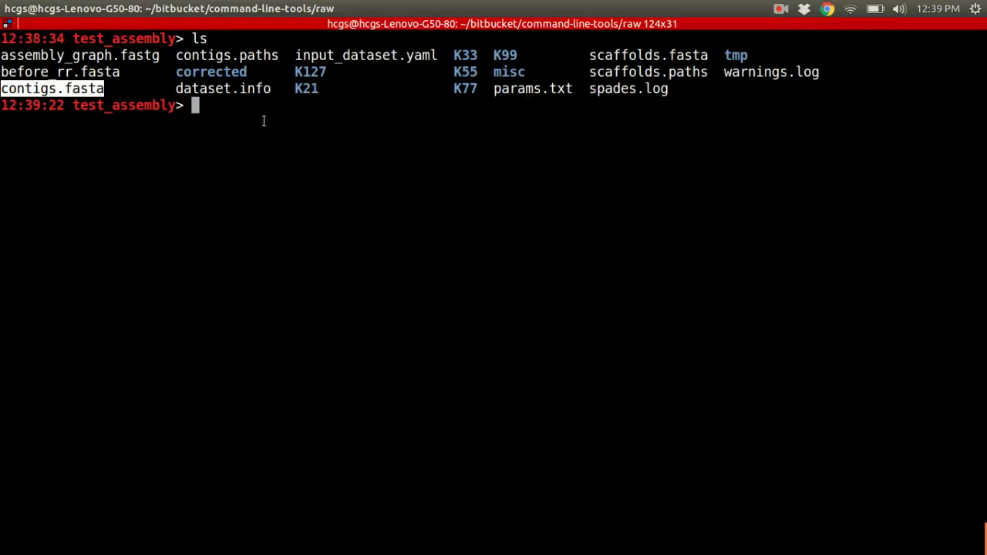
Check disk usage with du -sh: the folder is 4.1M and contigs.fasta is 16K.
text(du -sh .)
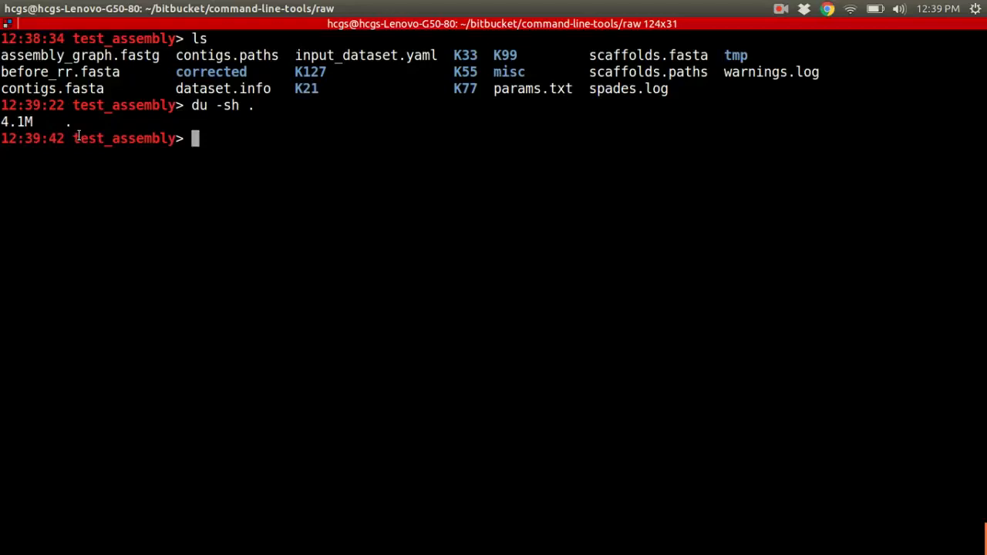
text(du -sh contigs.fasta)
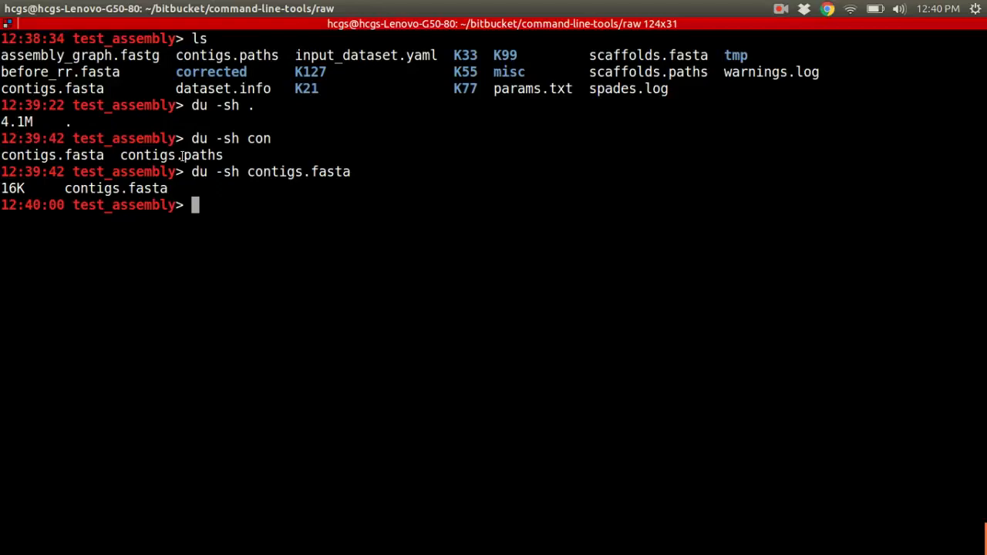
text(quast)
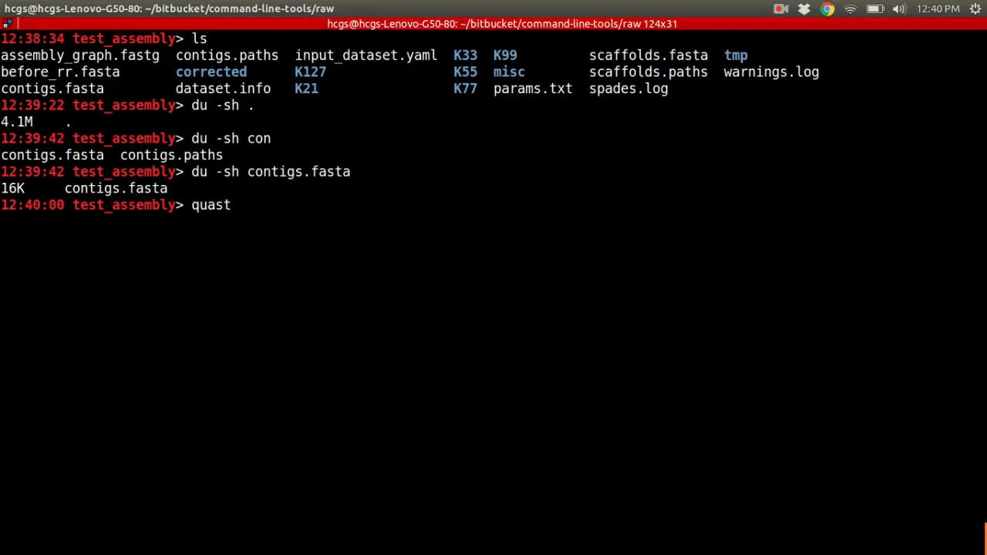
Show the QUAST 4.1 help with quast.py -h, scroll through the options, then clear the screen.
text(.p)
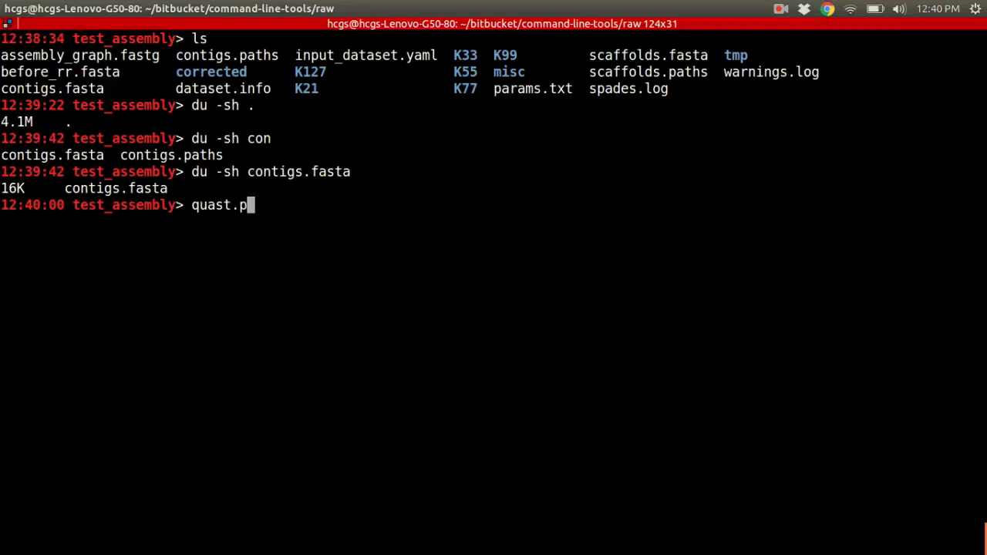
text(y)
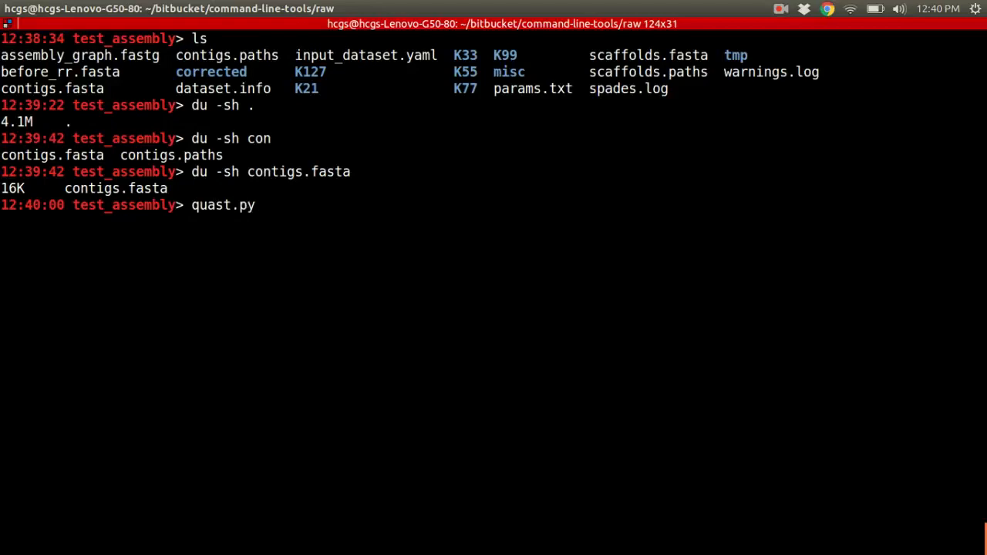
text(" ")
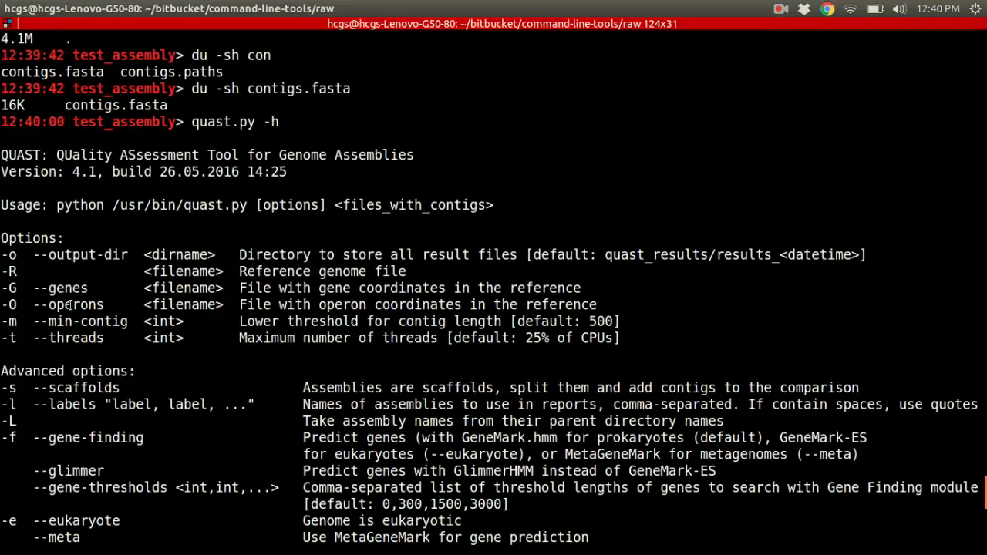
scroll(down, 3)
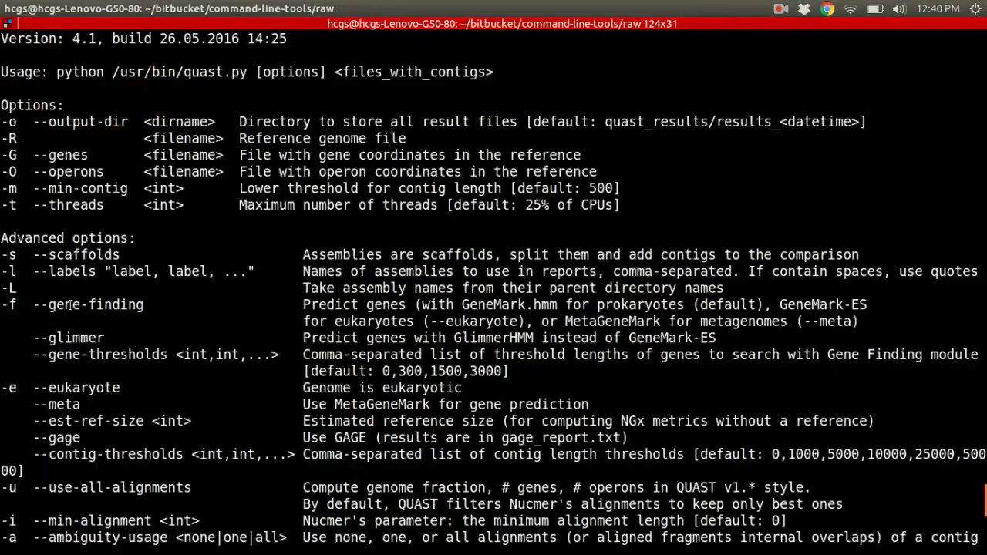
scroll(down, 3)
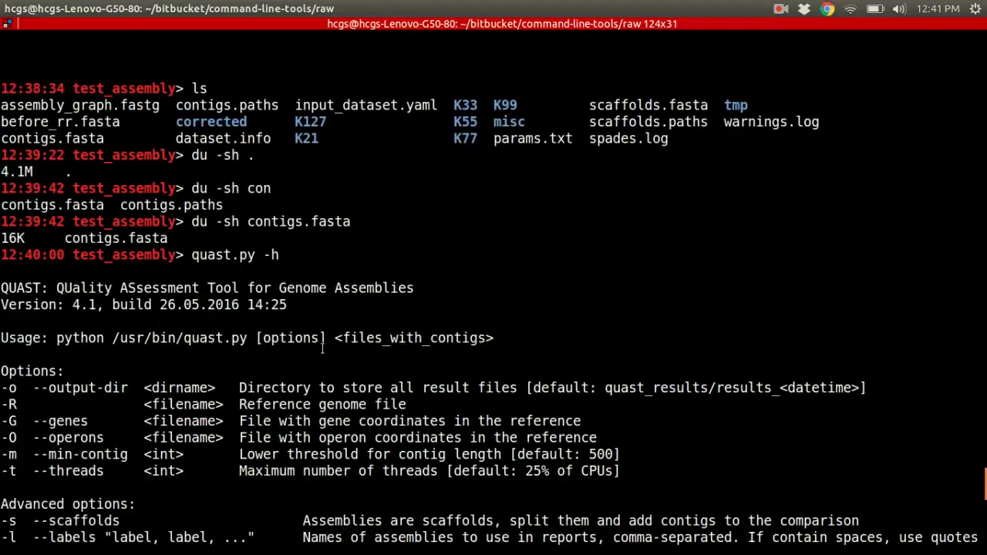
scroll(down, 3)
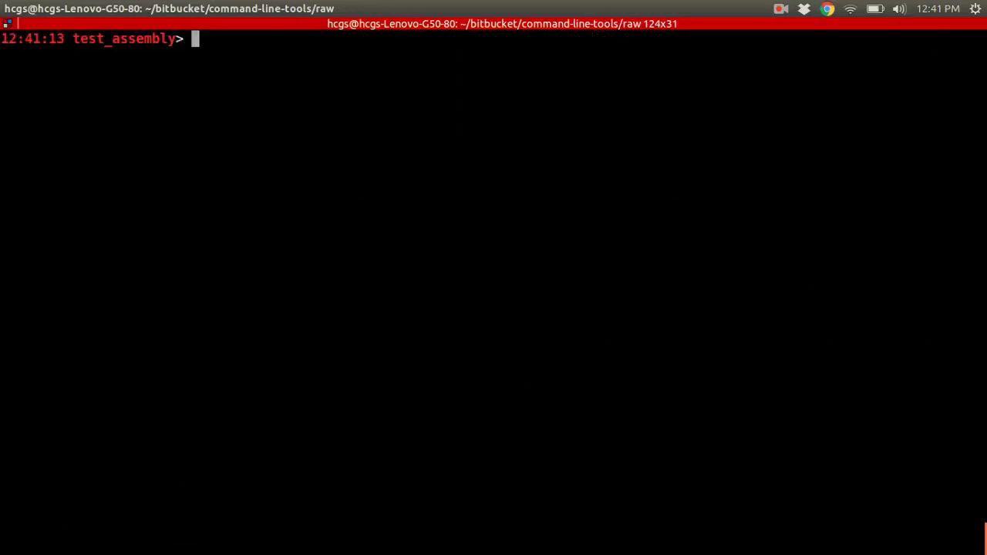
Run quast.py -o quast_report on contigs.fasta, producing text, HTML, PDF and Icarus reports.
text(quast.py   contigs.fasta)
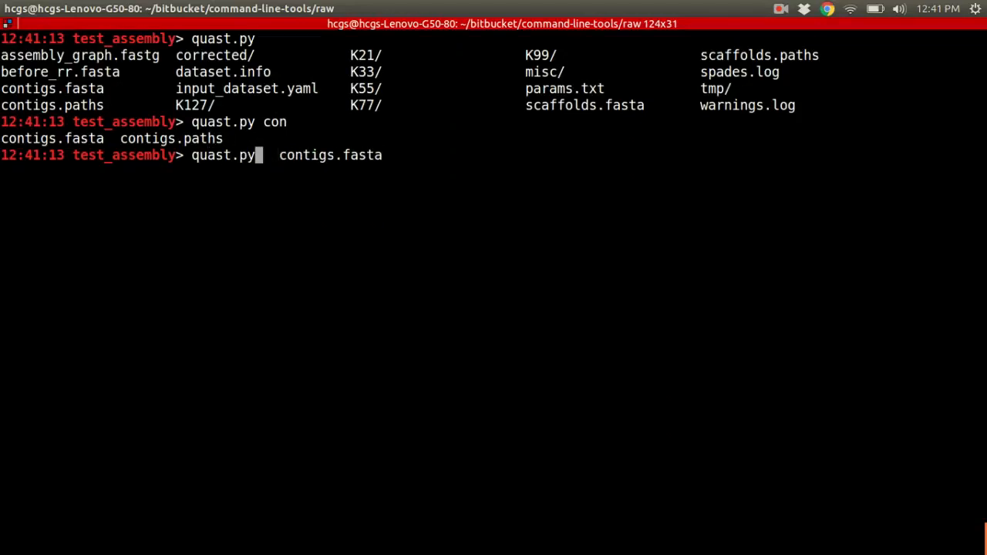
text(-o)
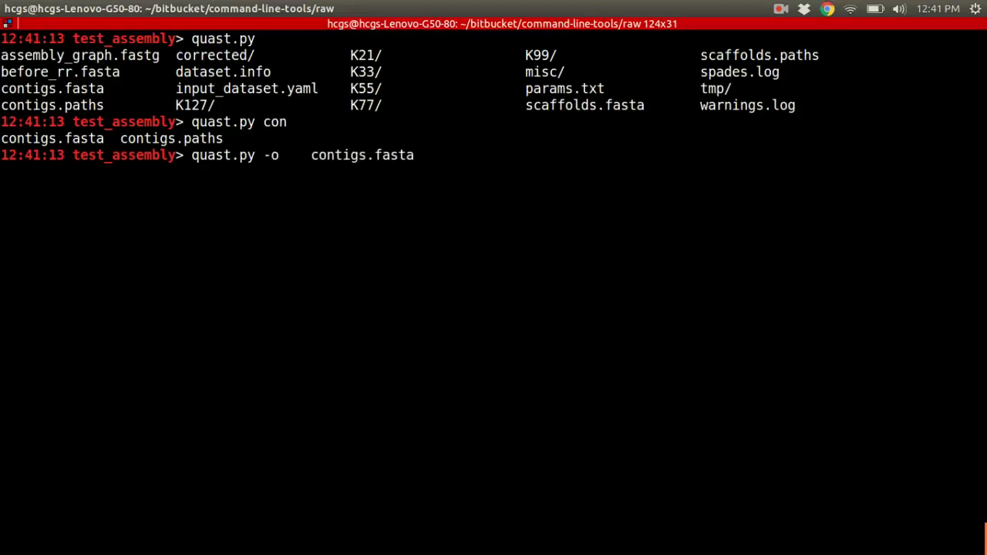
text(quast_report)
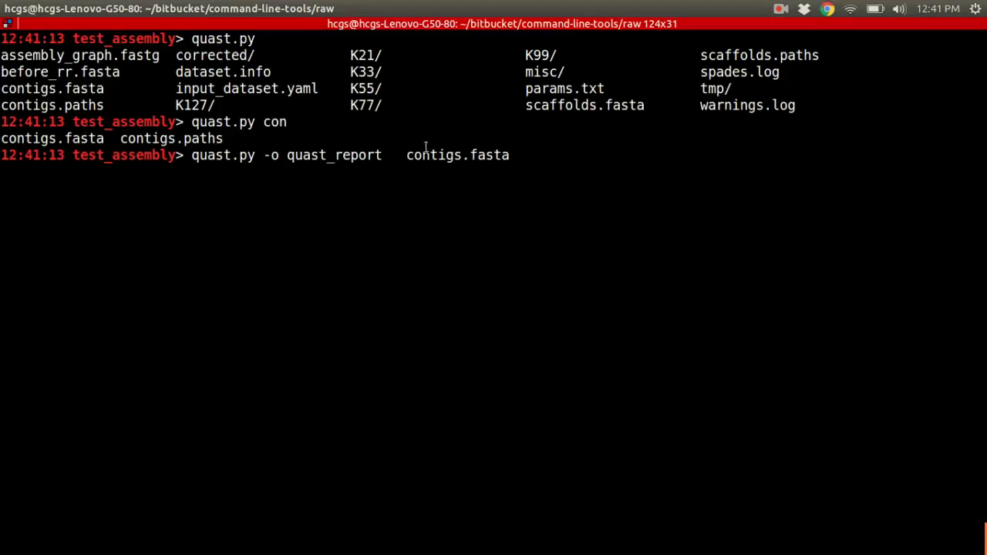
mouse_move(431, 163)
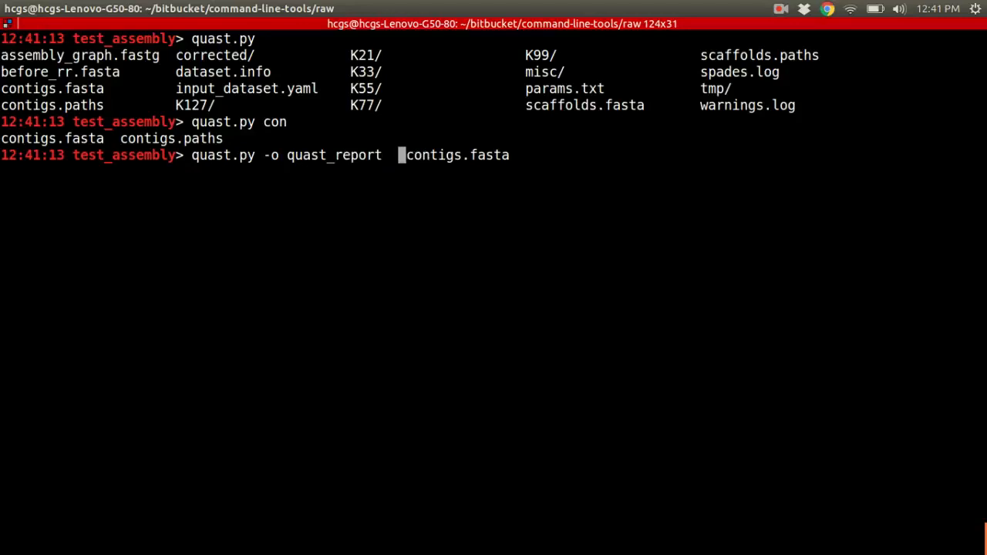
key(BackSpace)
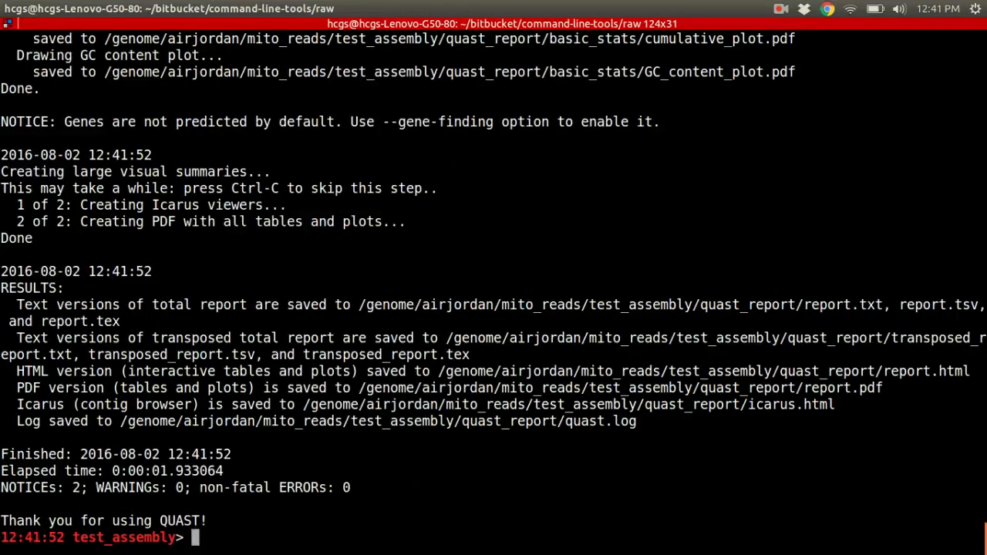
Change into the new quast_report directory and list its generated report files.
text(ls)
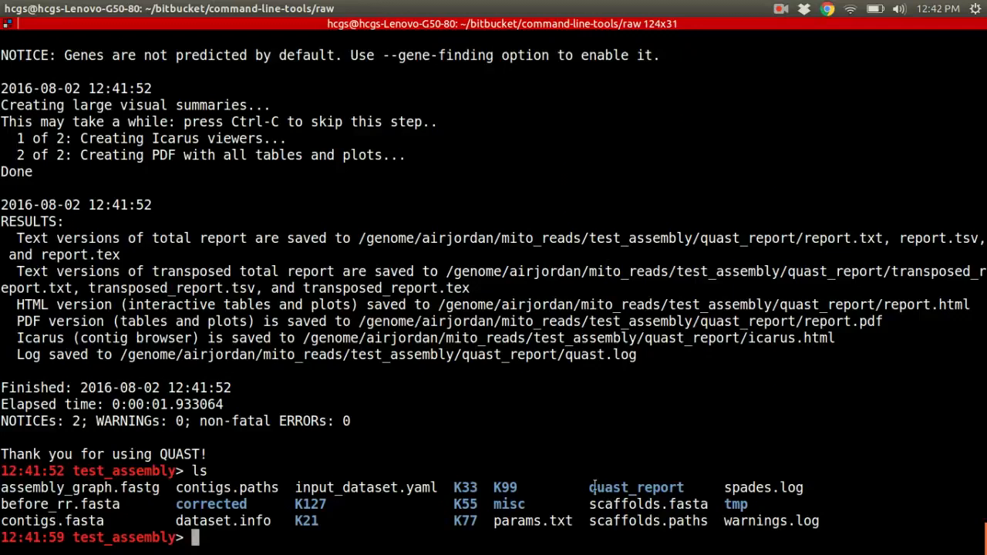
double_click(636, 487)
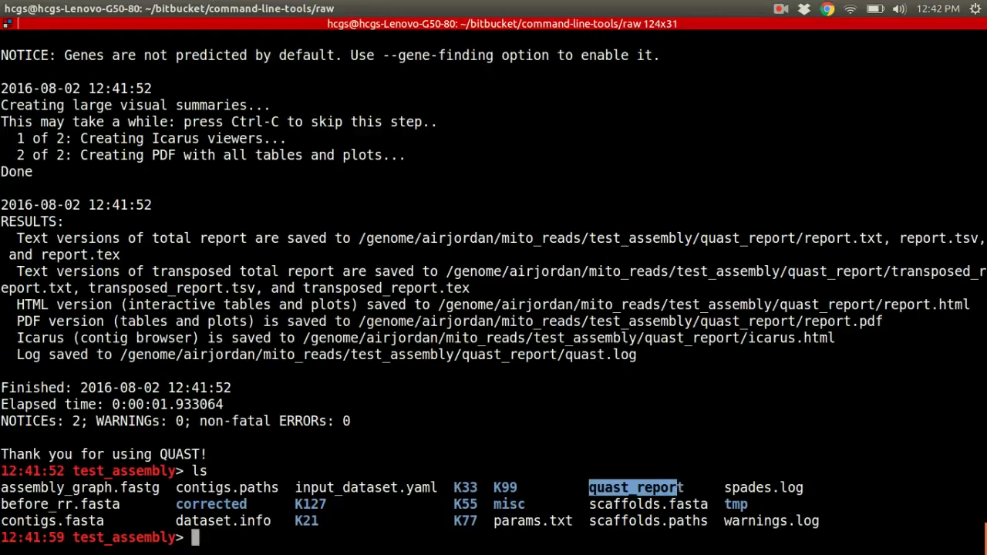
text(cd quast_report/)
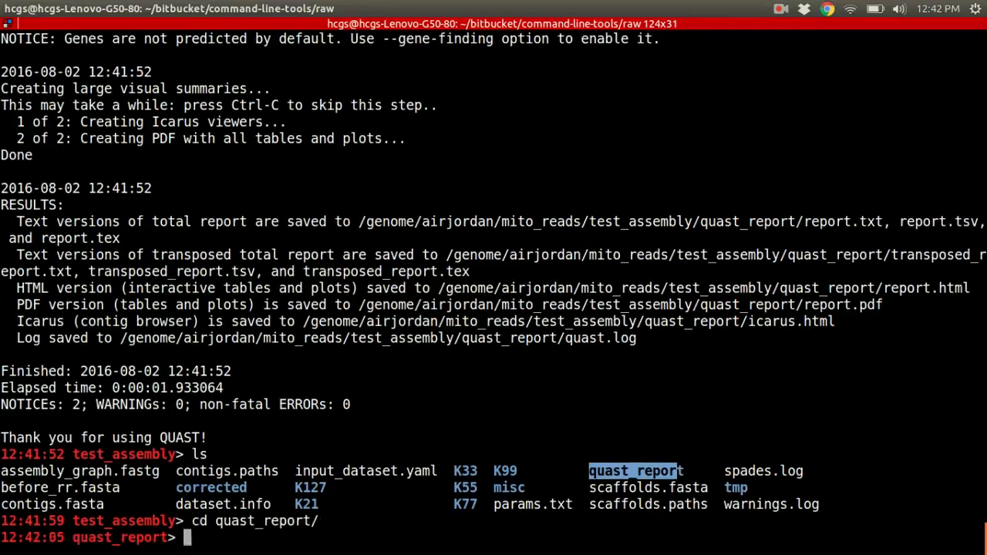
text(ls)
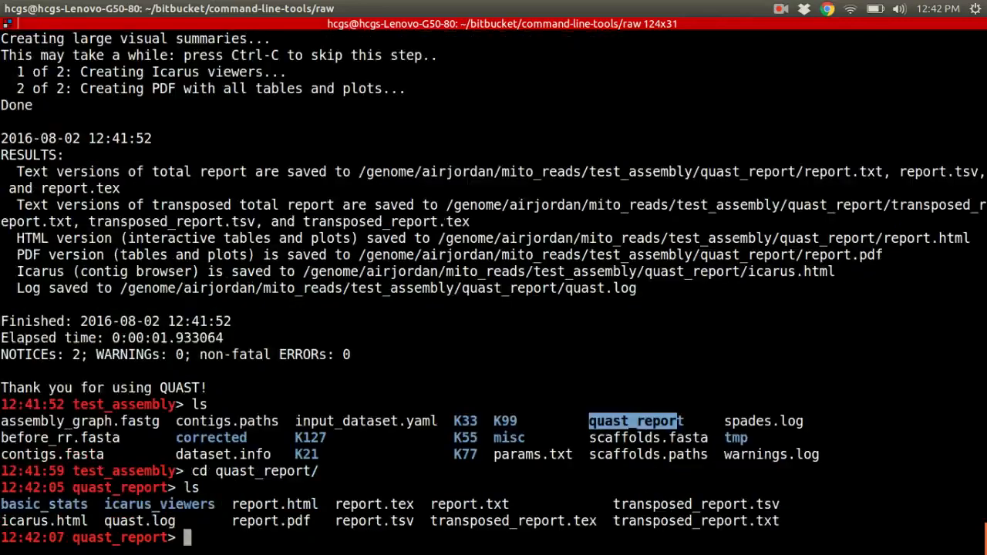
mouse_move(391, 504)
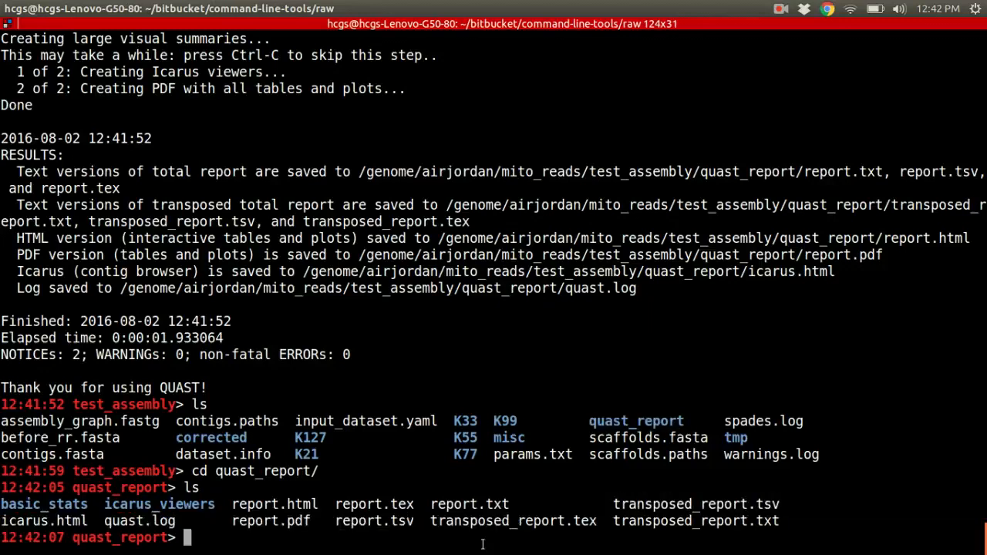
text(less report.t)
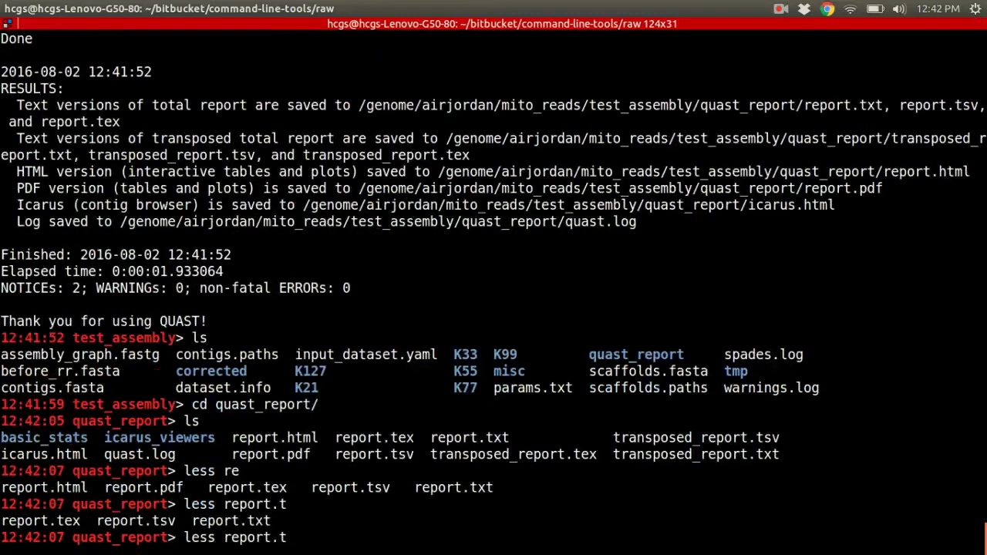
Read report.txt in less (one 15495 bp contig, N50 15495, GC 36.39%), then quit.
key(Enter)
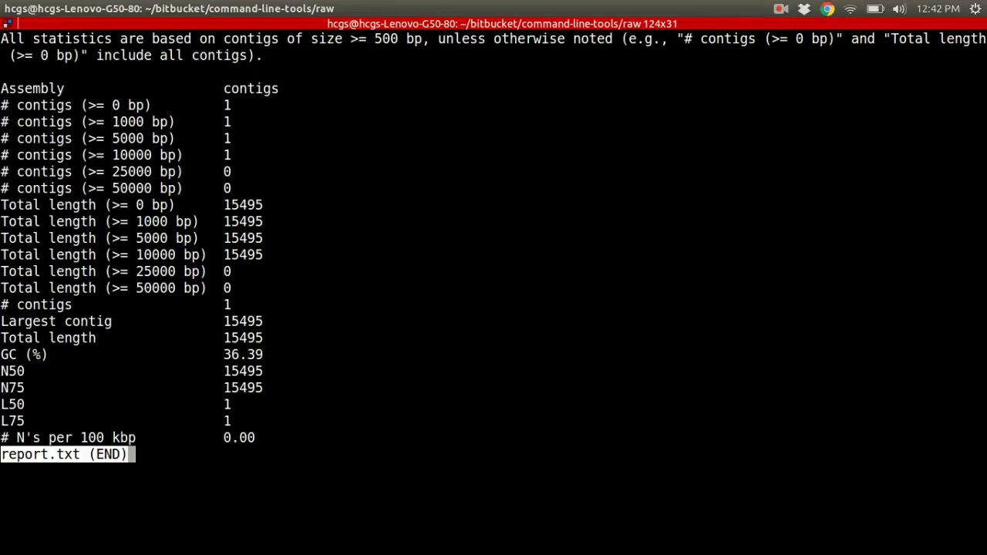
mouse_move(365, 61)
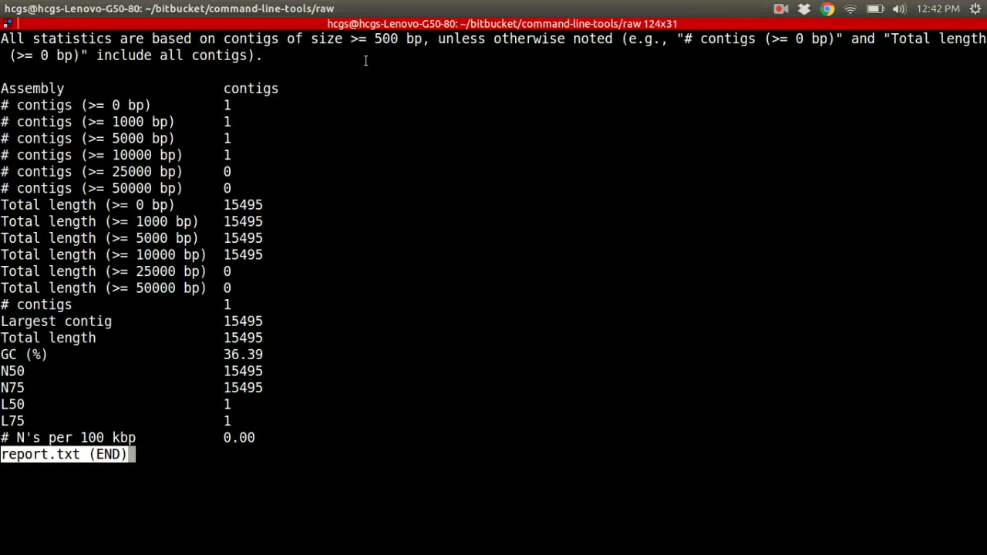
mouse_move(201, 102)
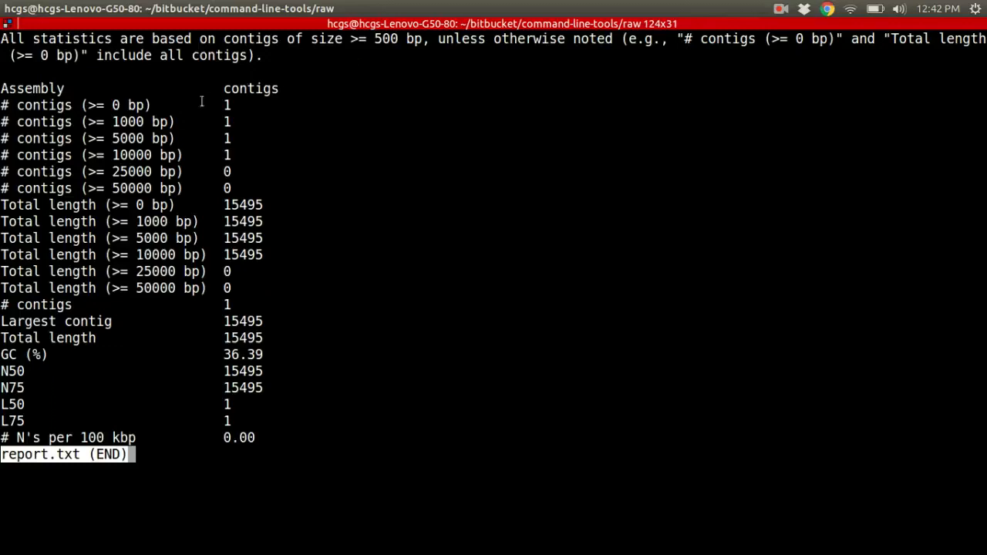
mouse_move(155, 147)
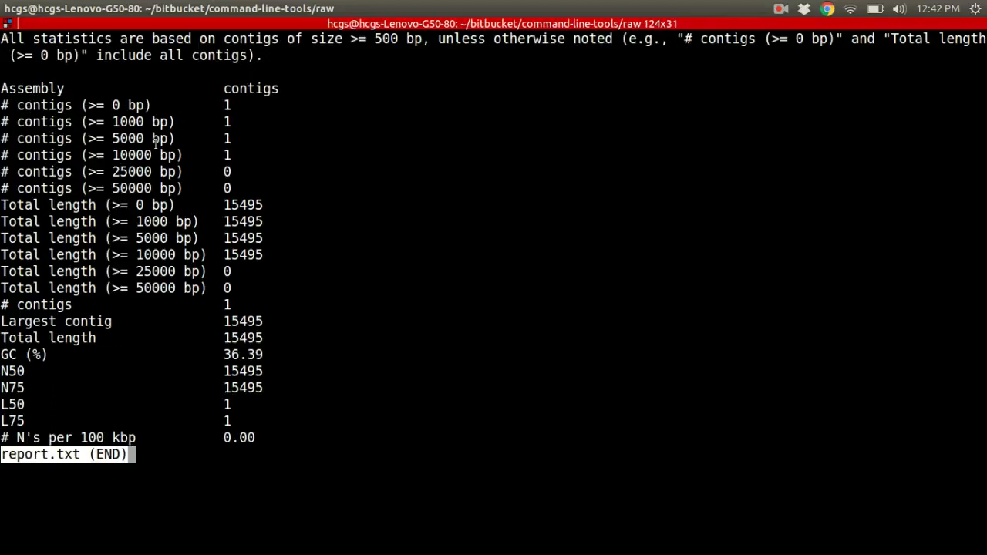
mouse_move(79, 121)
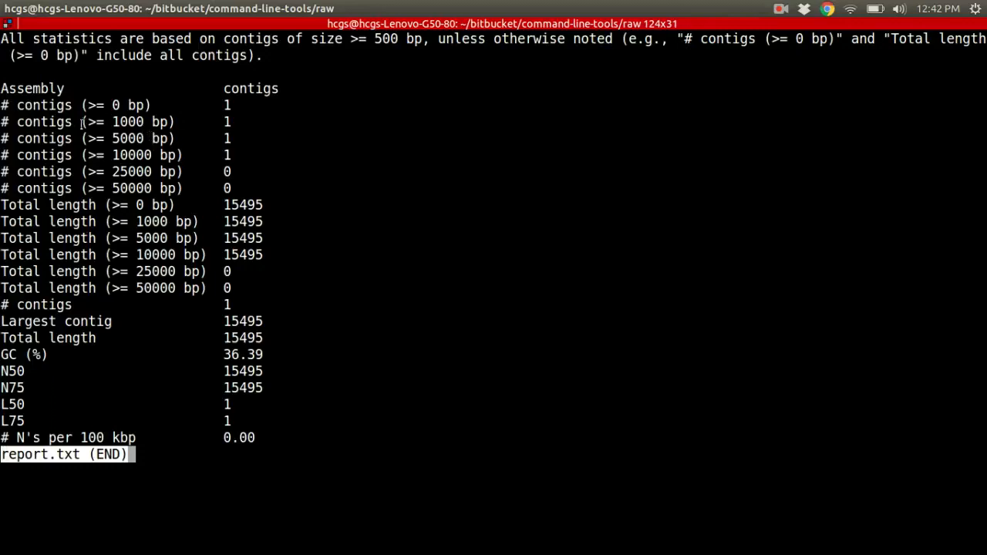
mouse_move(113, 105)
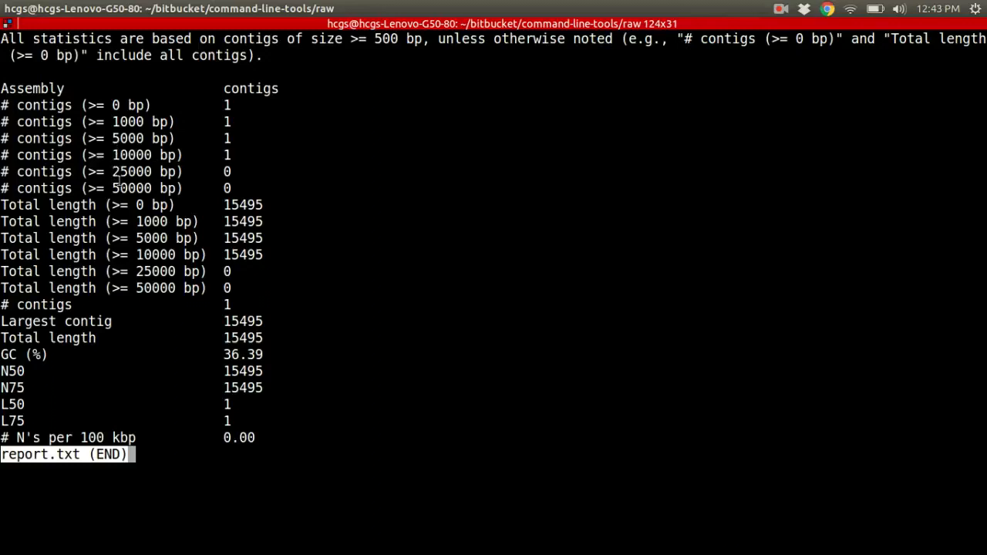
mouse_move(159, 172)
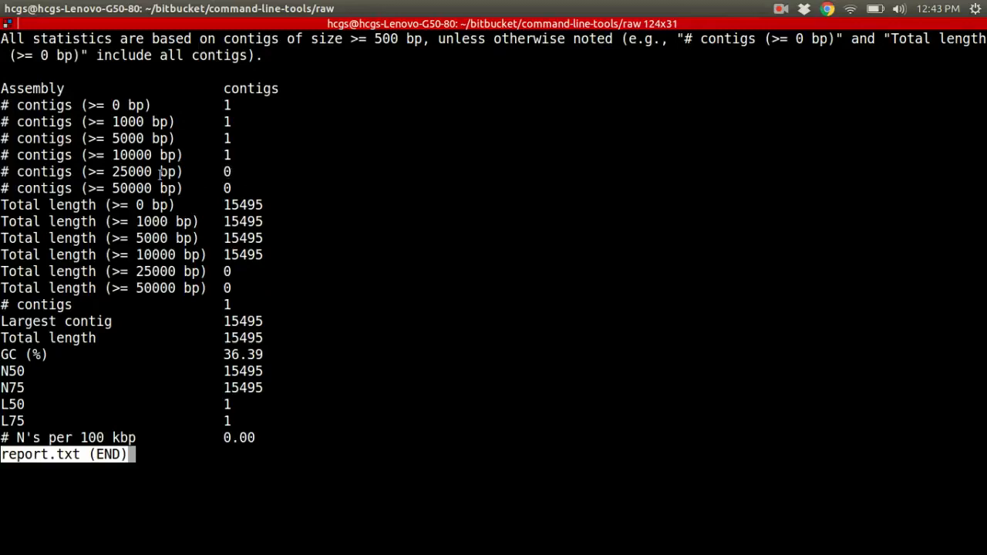
mouse_move(104, 255)
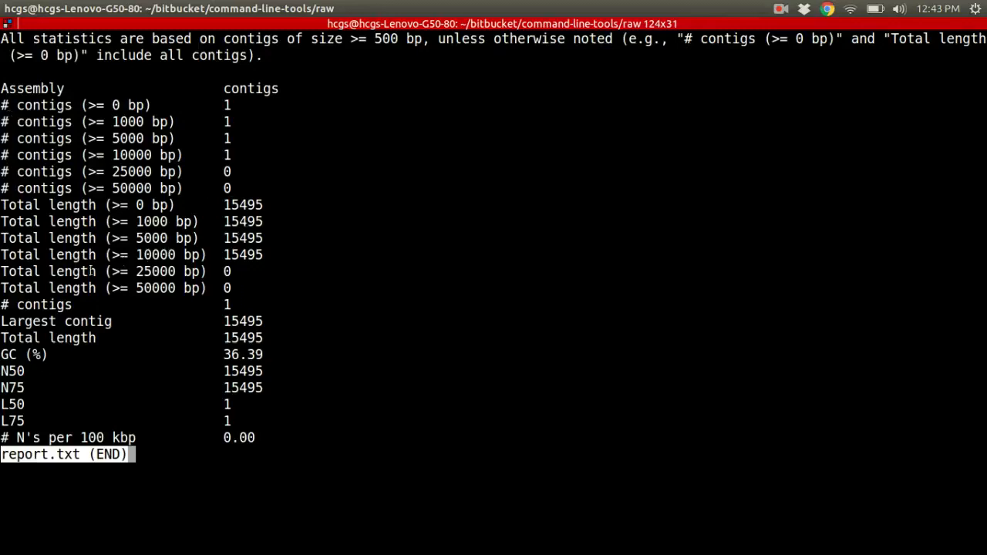
mouse_move(204, 224)
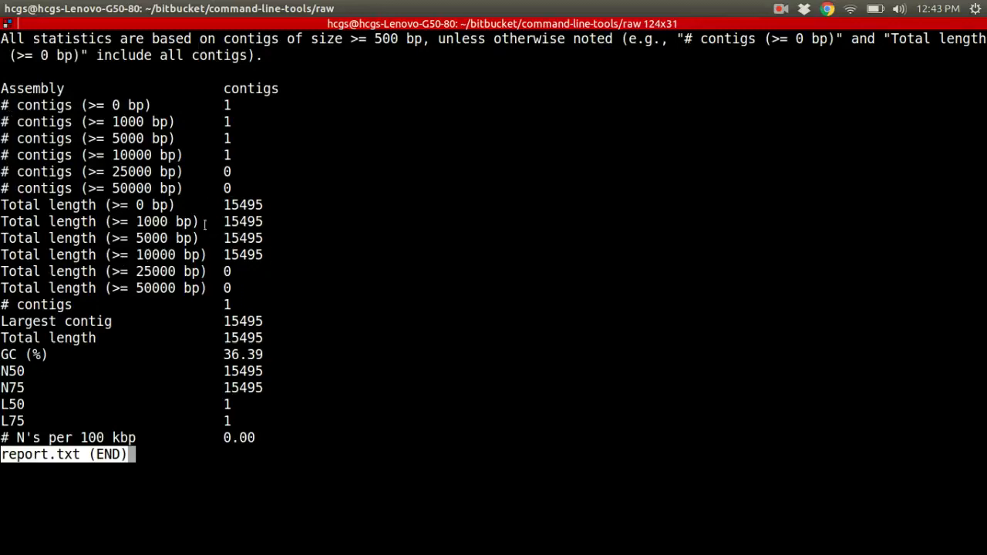
mouse_move(193, 238)
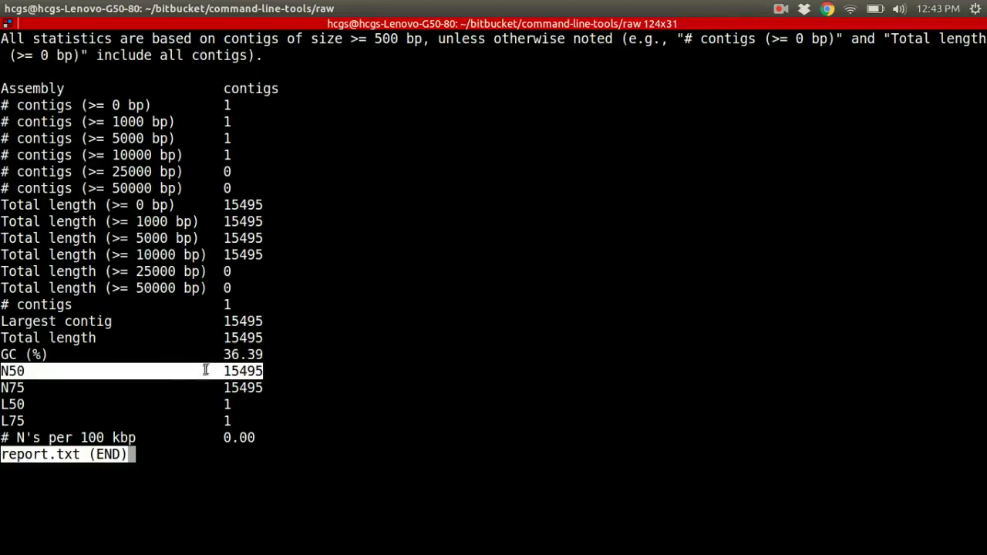
mouse_move(63, 338)
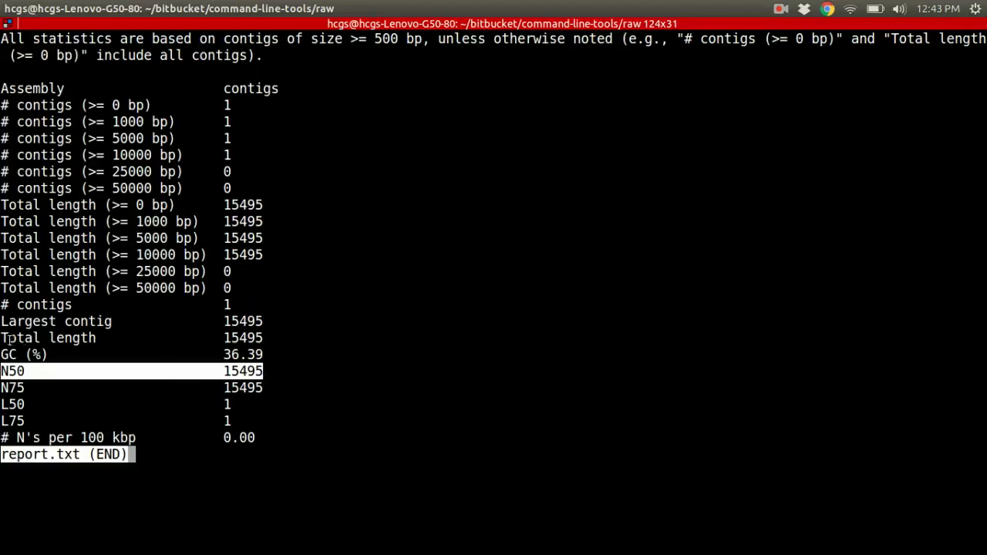
mouse_move(329, 338)
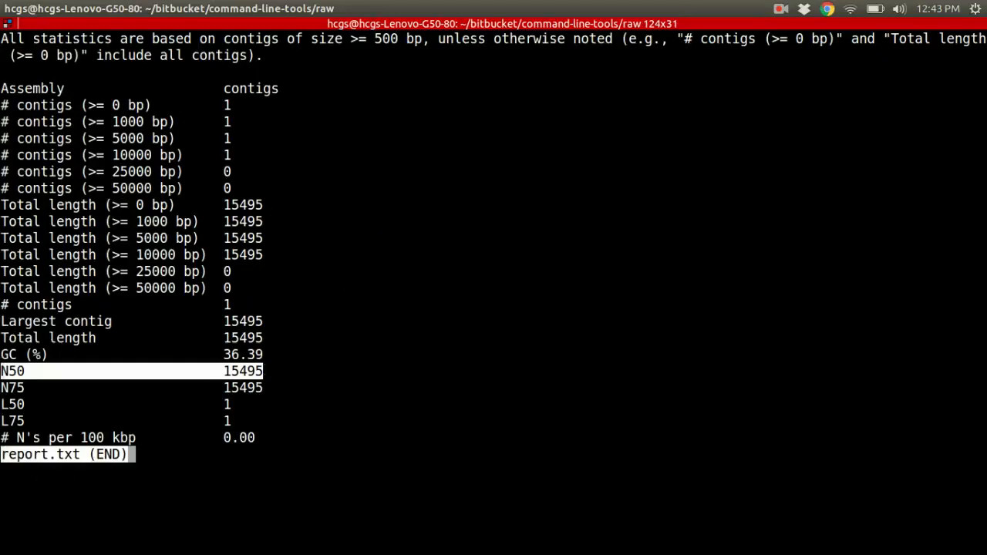
key(q)
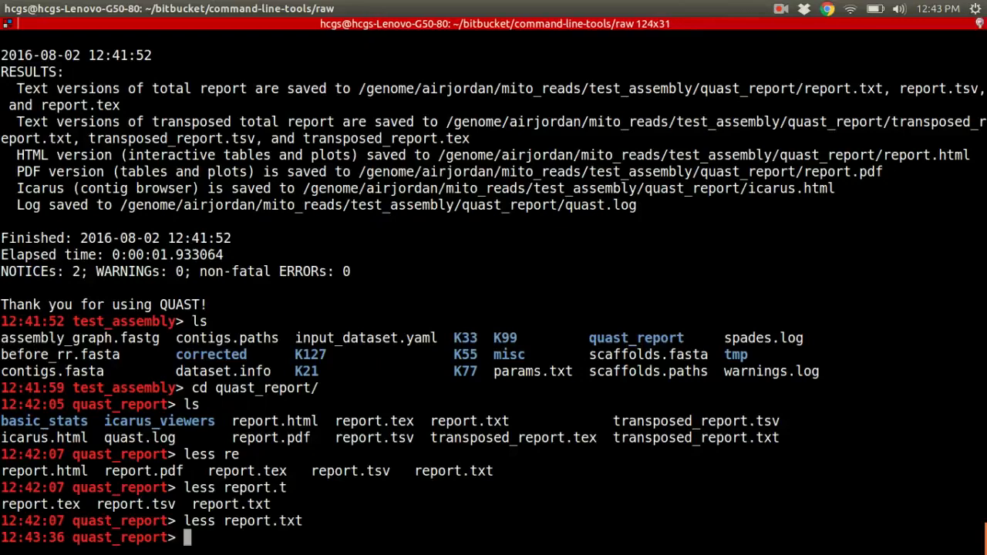
List quast_report again and select the report.html file name.
text(ls)
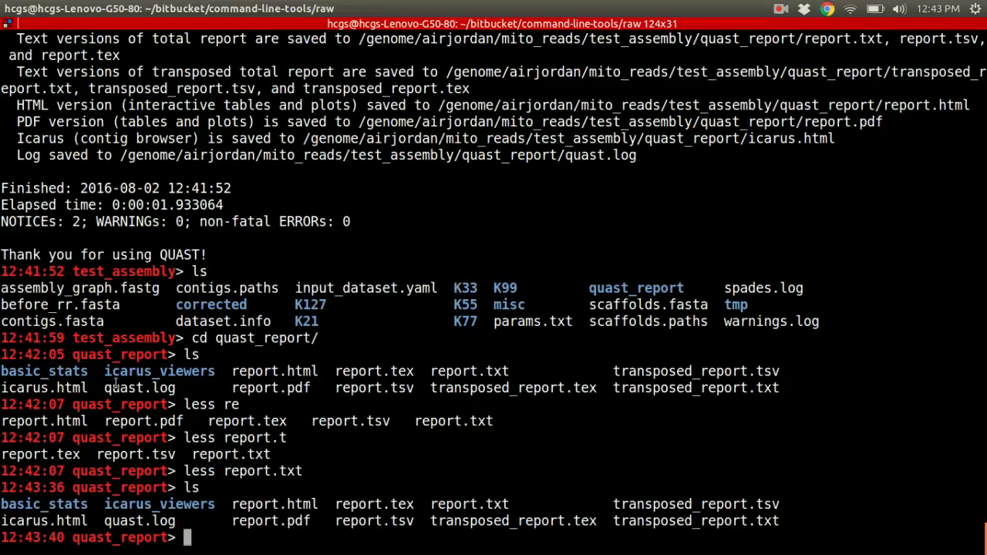
mouse_move(93, 539)
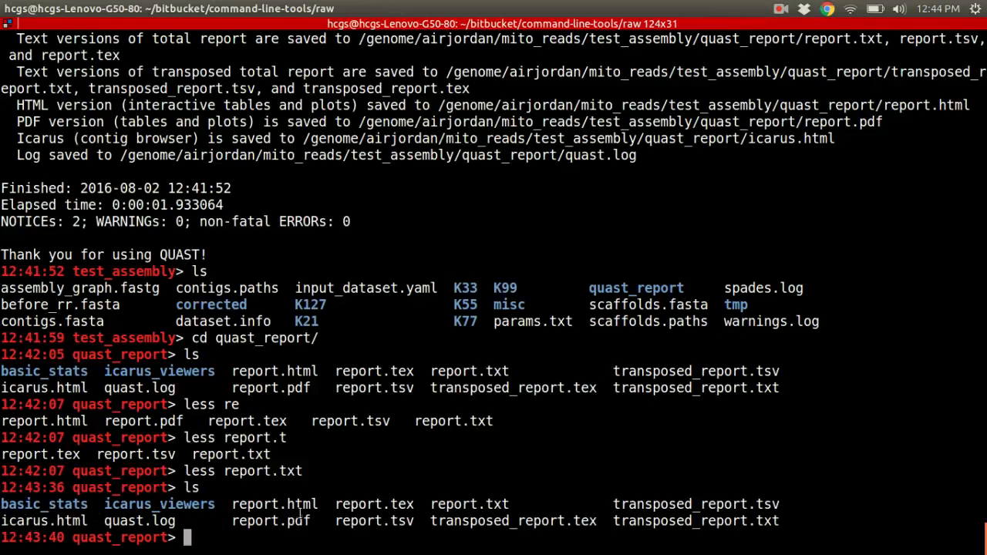
double_click(274, 504)
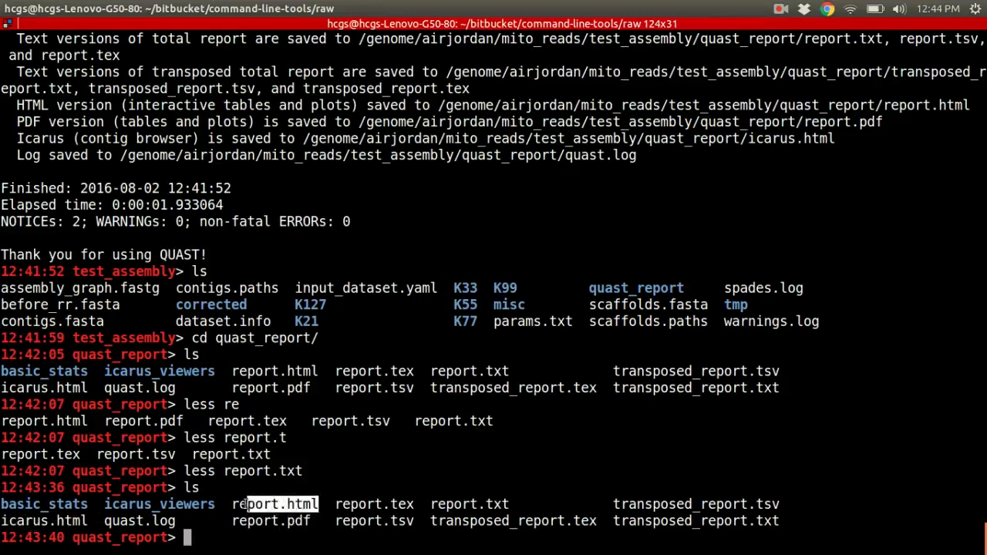
double_click(273, 504)
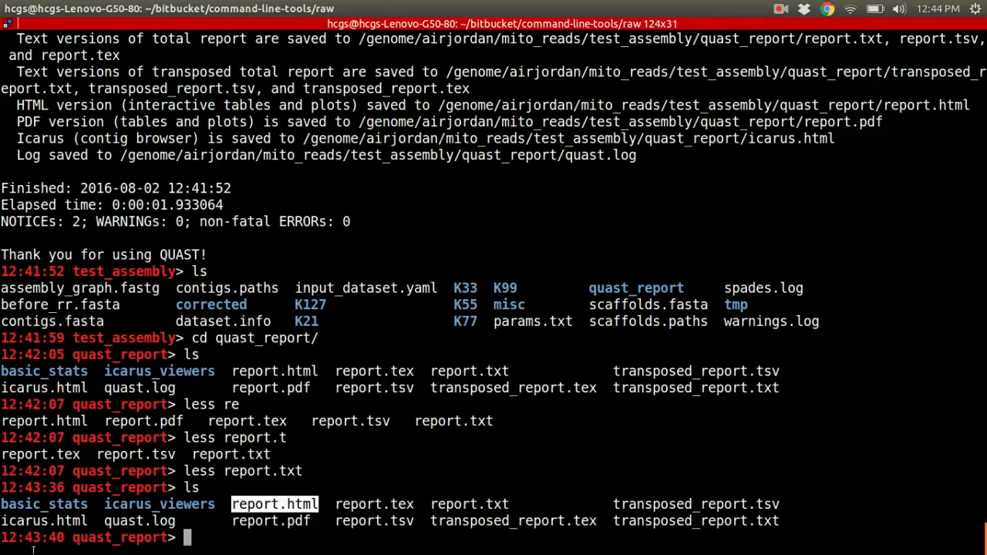